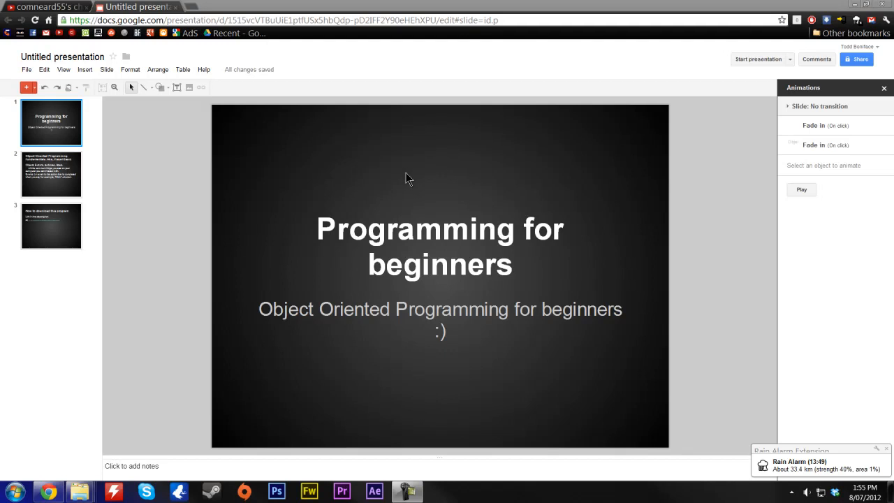
pyautogui.moveTo(389, 168)
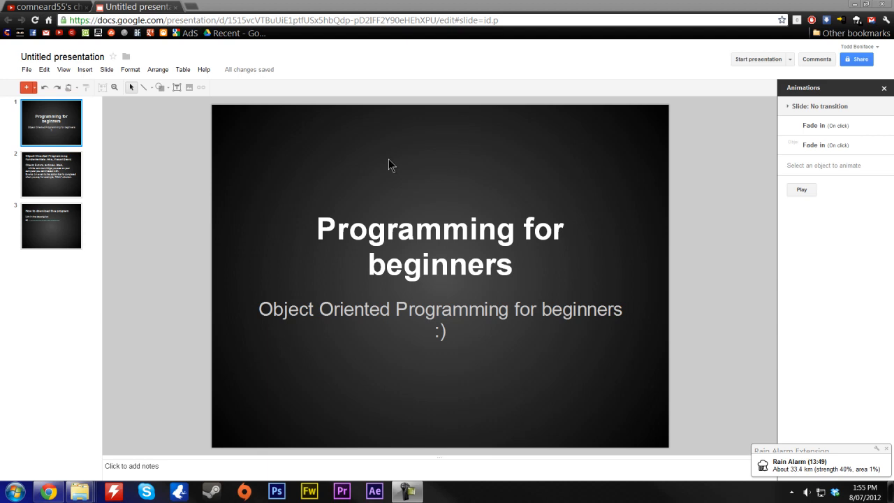
# - Show the Object Oriented Programming Fundamentals slide from the filmstrip
pyautogui.click(50, 173)
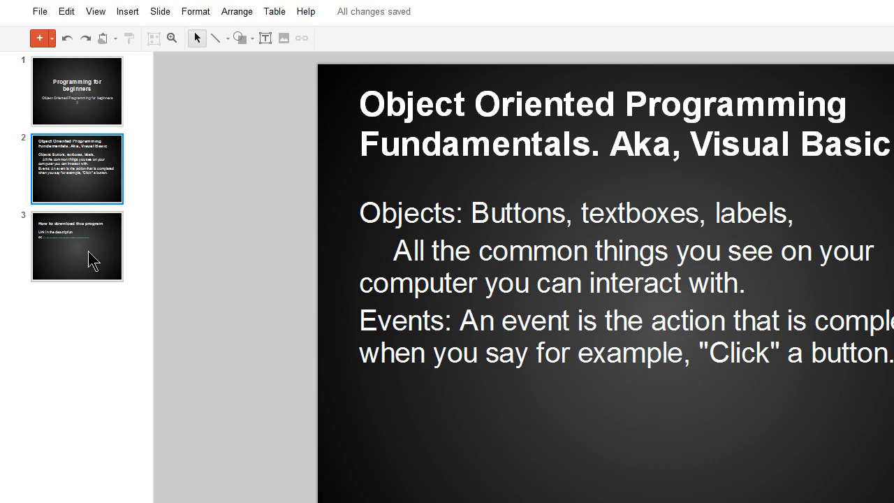
# - Show slide 3 with the Visual Studio Express download link
pyautogui.click(77, 246)
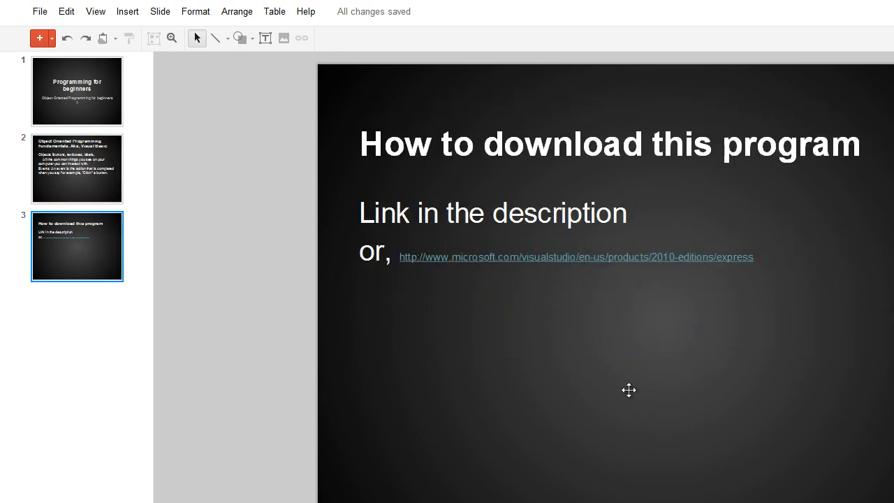
pyautogui.moveTo(634, 375)
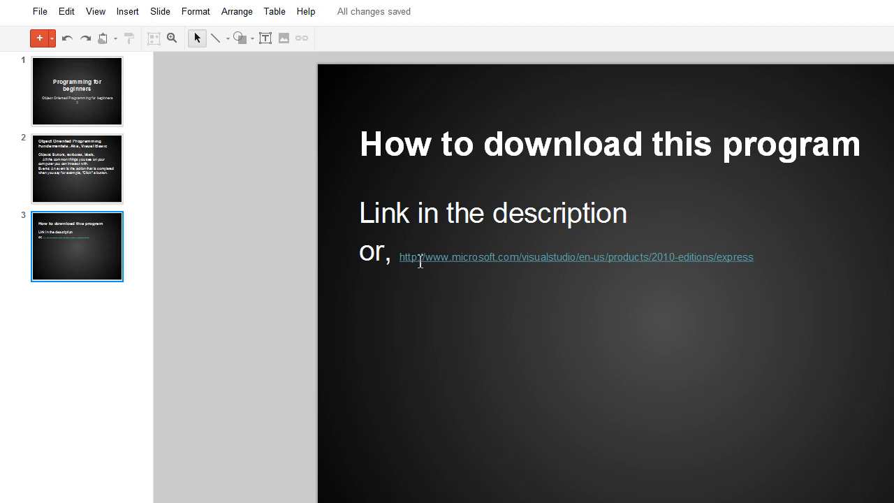
pyautogui.moveTo(379, 380)
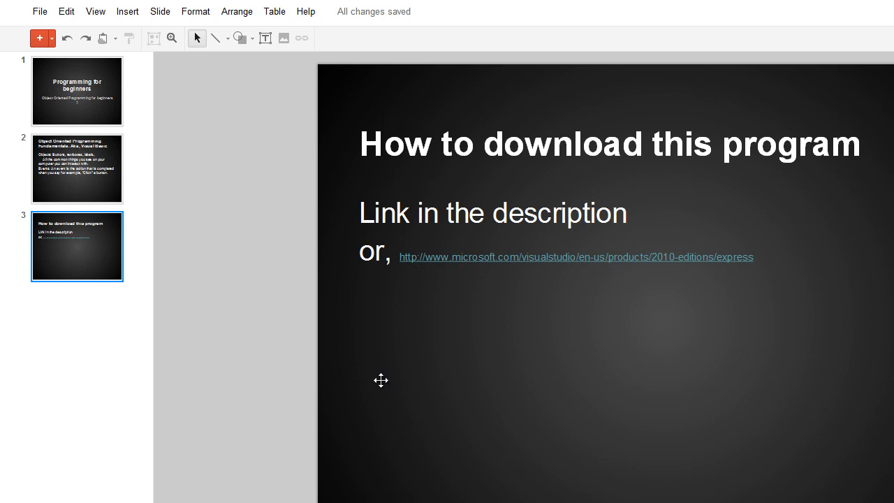
pyautogui.click(13, 491)
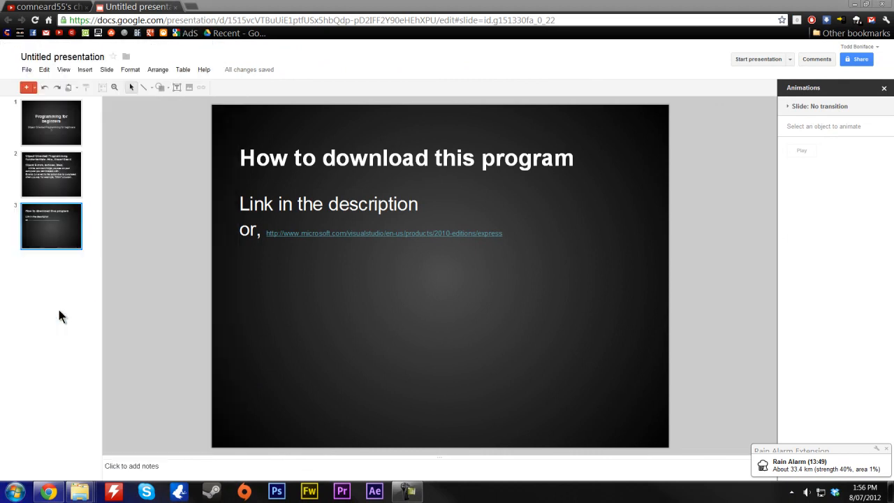
# - Start a new project in Visual Basic and clear the default project name
pyautogui.click(438, 492)
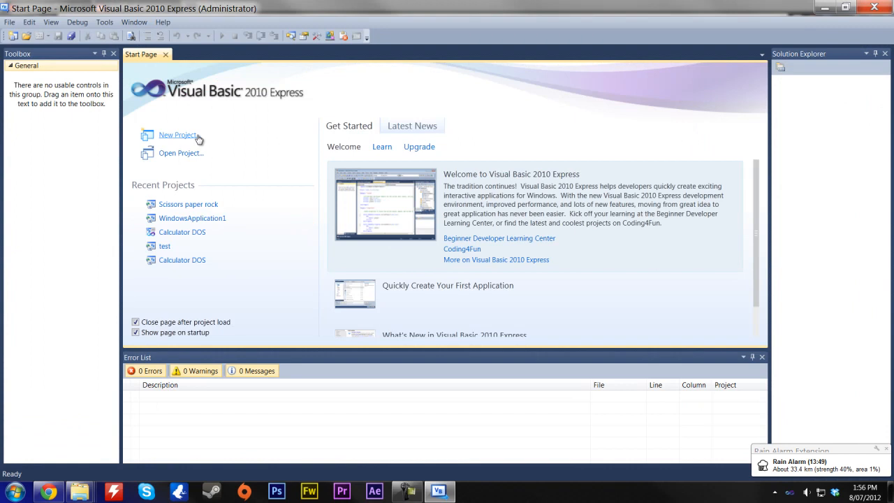
pyautogui.click(178, 134)
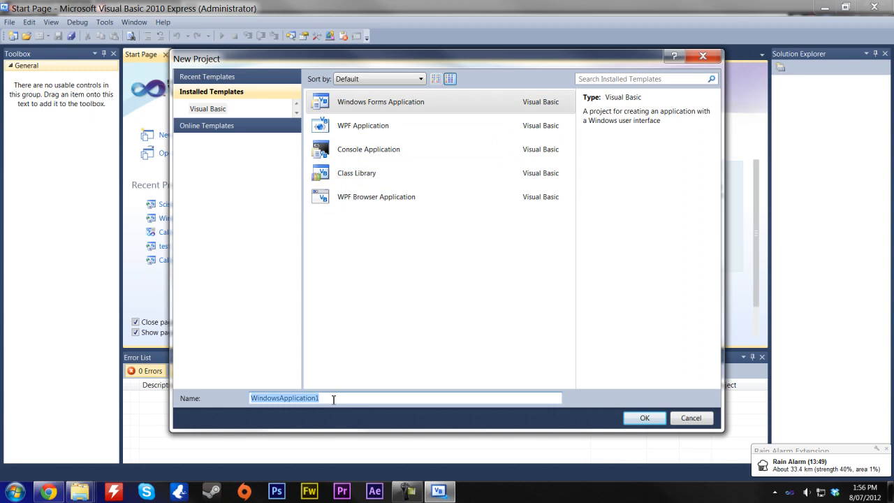
pyautogui.press('Delete')
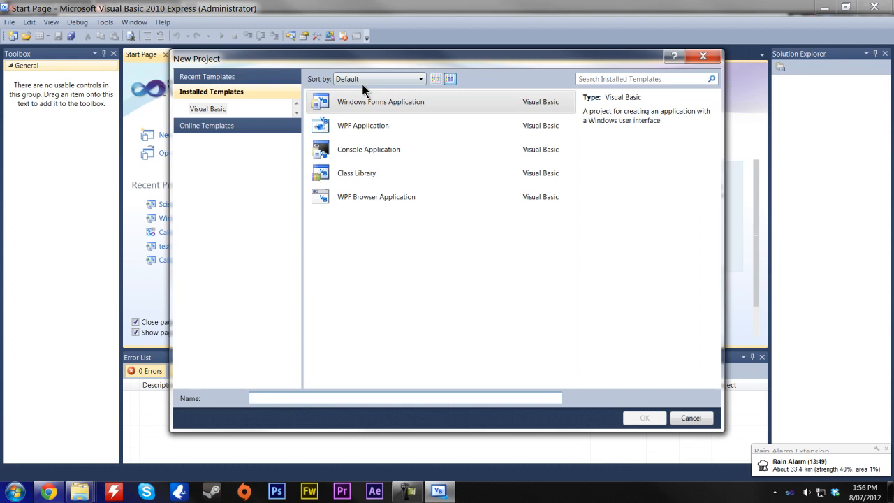
# - Launch a blank Notepad window from the Windows Run box
pyautogui.write('note')
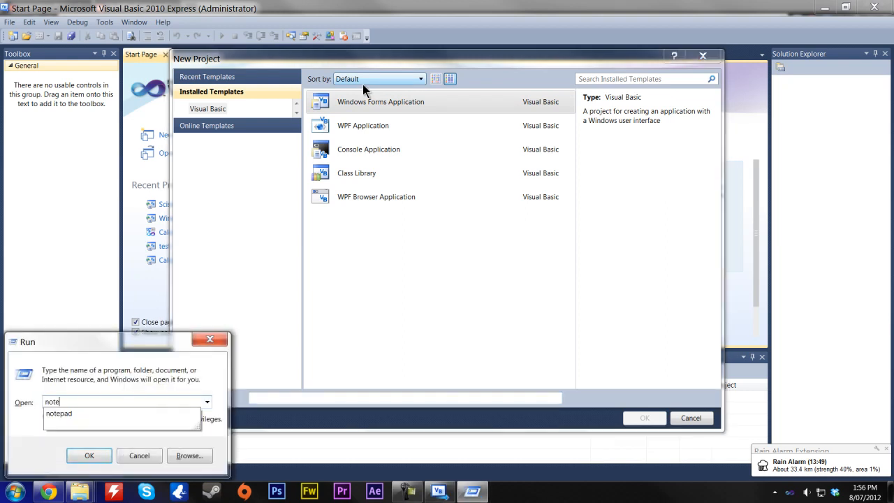
pyautogui.click(90, 456)
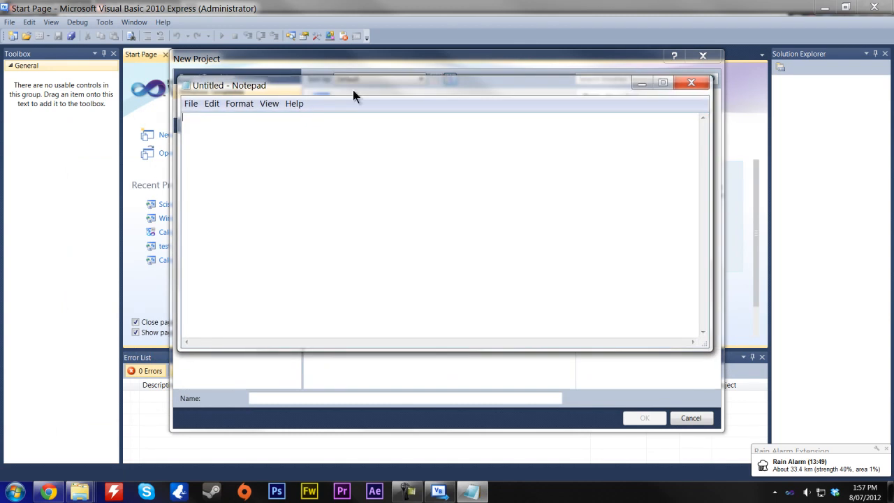
pyautogui.moveTo(184, 85)
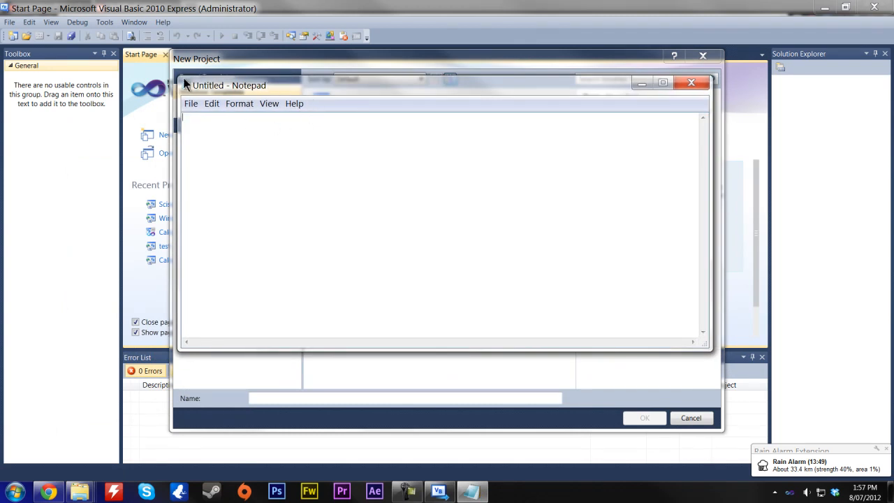
pyautogui.moveTo(550, 173)
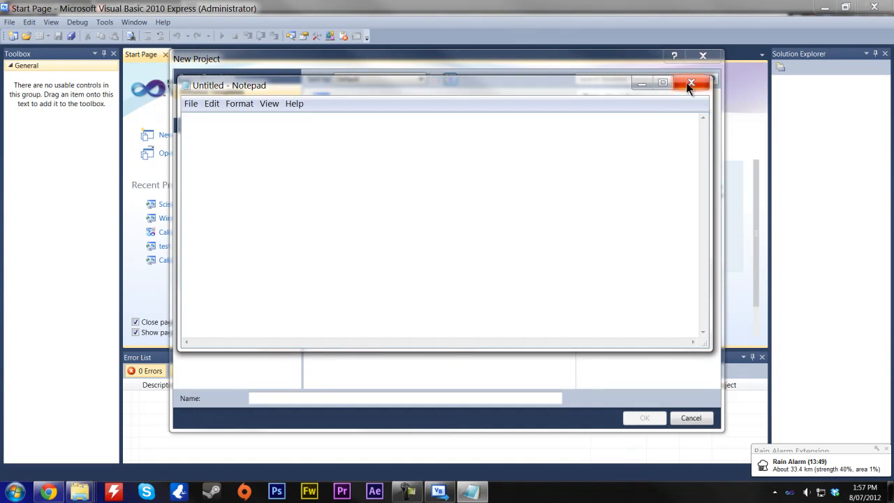
# - Close Notepad and create a Windows Forms Application project named test
pyautogui.click(701, 84)
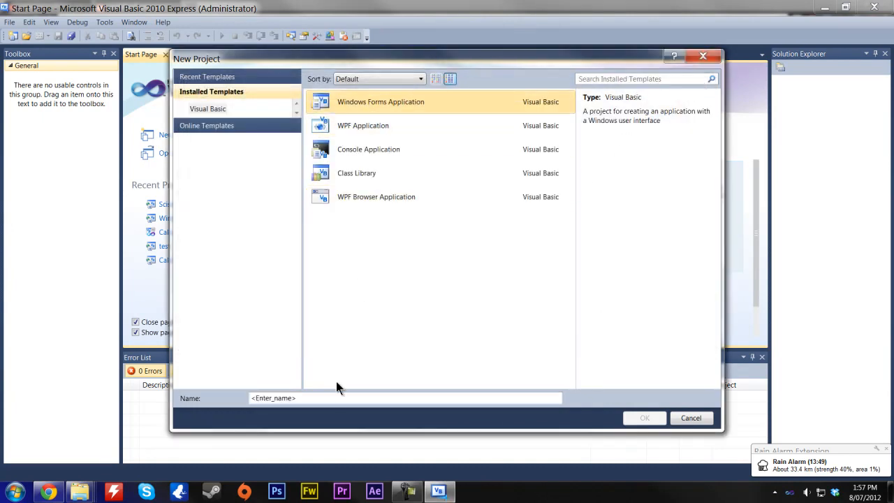
pyautogui.click(335, 398)
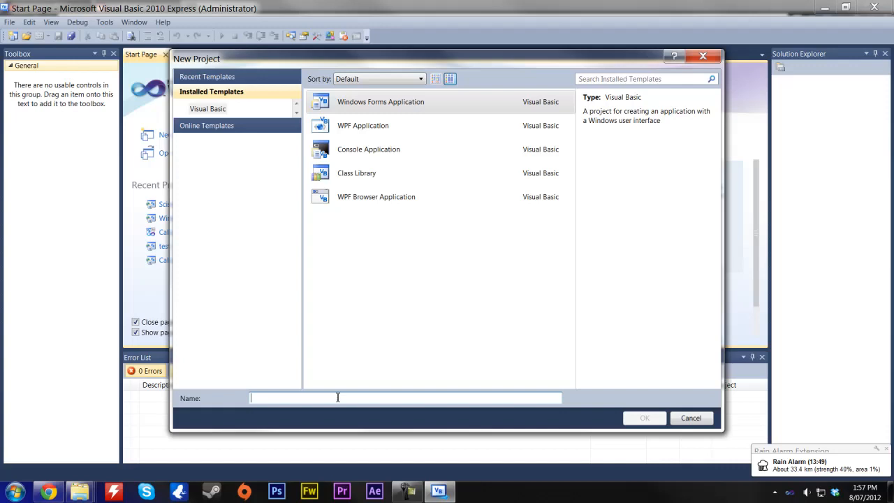
pyautogui.write('test')
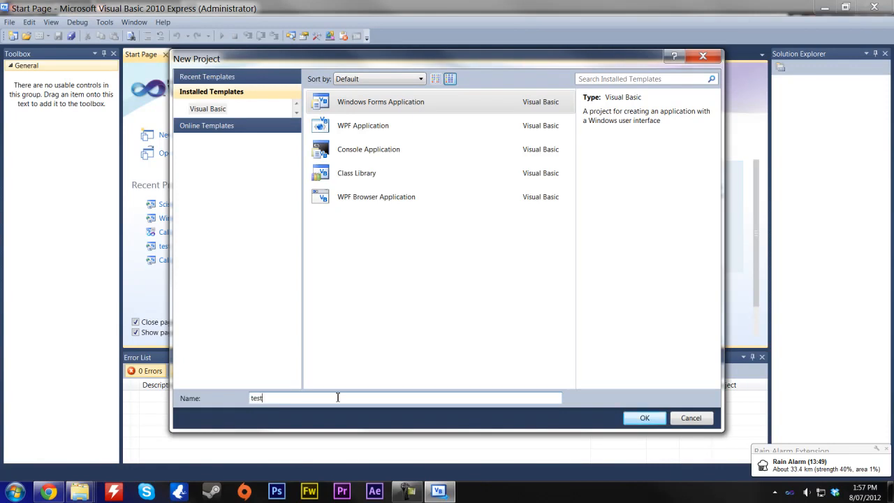
pyautogui.click(643, 417)
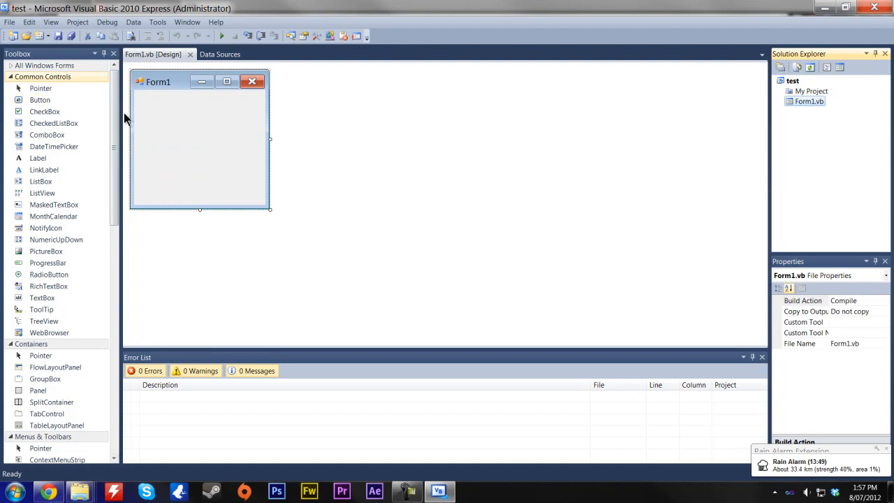
pyautogui.moveTo(174, 190)
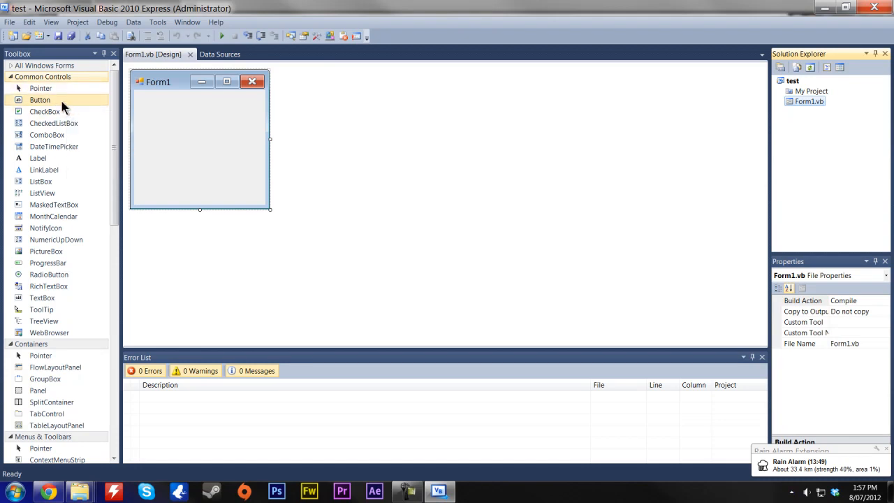
pyautogui.moveTo(54, 147)
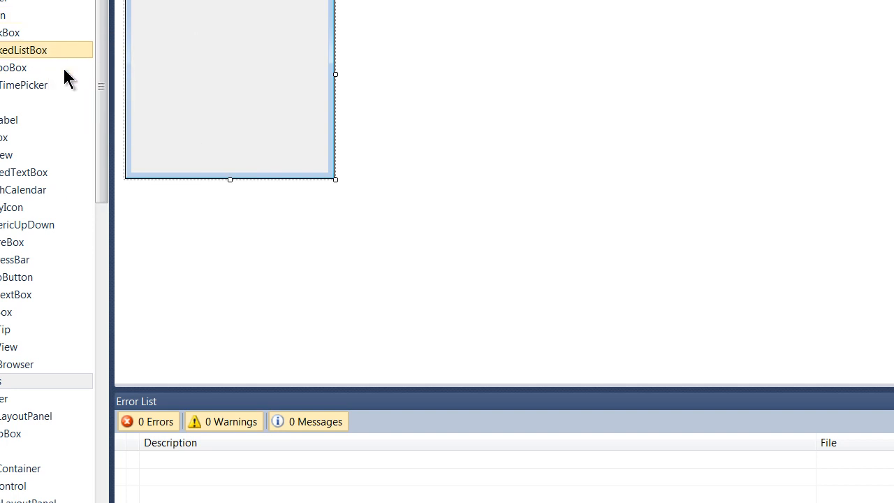
pyautogui.moveTo(48, 101)
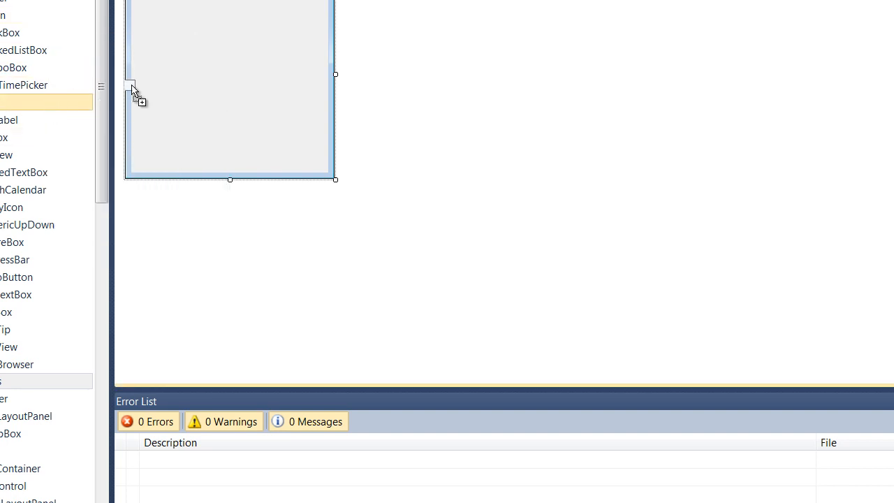
# - Place a Label control, Label1, from the Toolbox onto Form1
pyautogui.moveTo(133, 91); pyautogui.dragTo(229, 45)
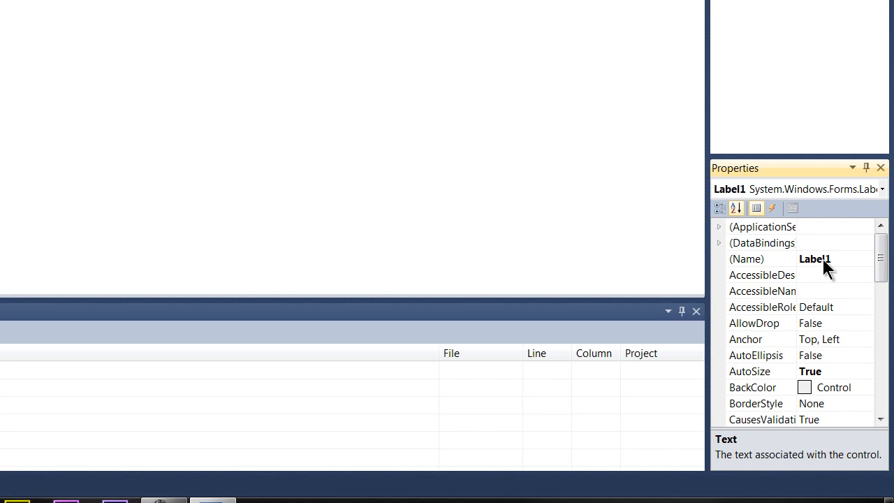
# - Set the label's (Name) property to lblhelloworld
pyautogui.click(746, 259)
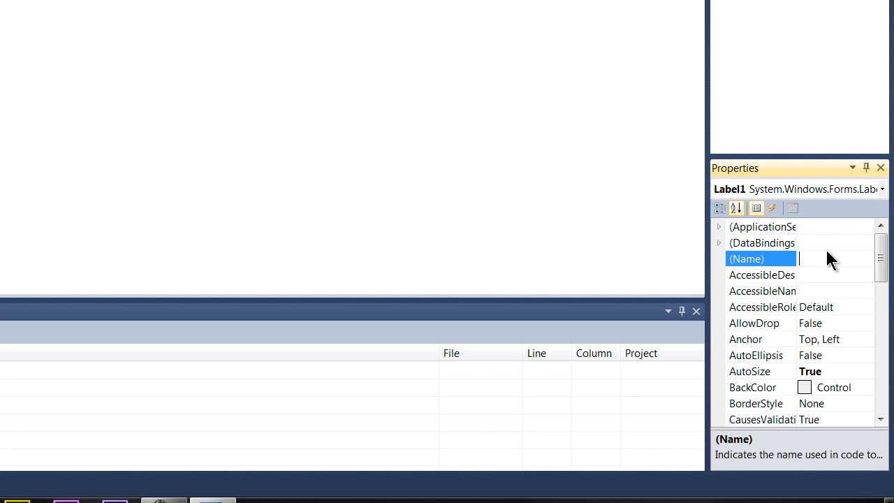
pyautogui.write('lbl')
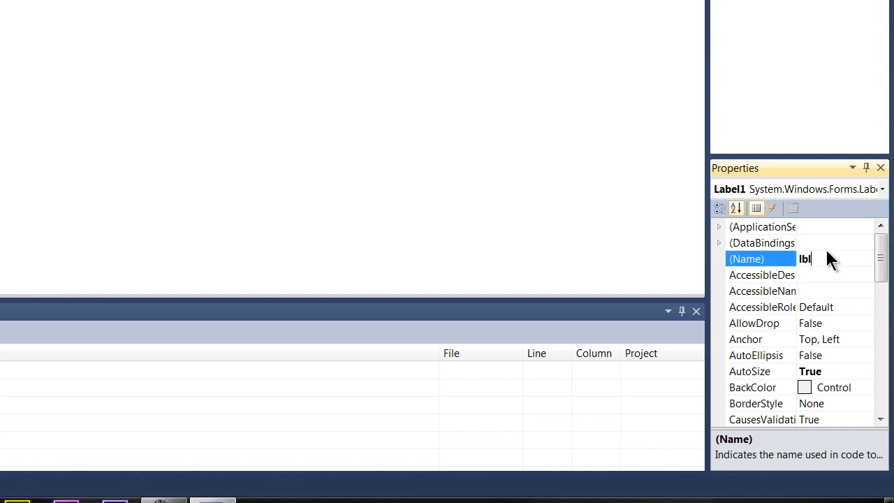
pyautogui.write('helloworld')
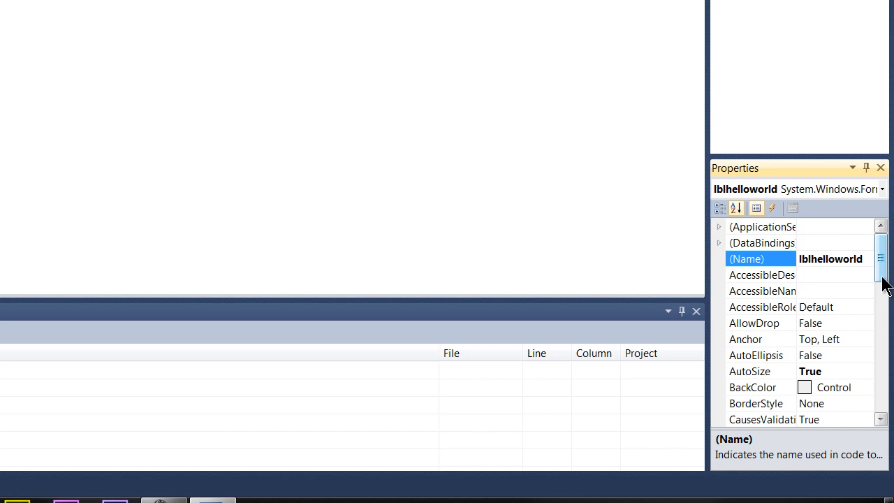
pyautogui.scroll(-3)
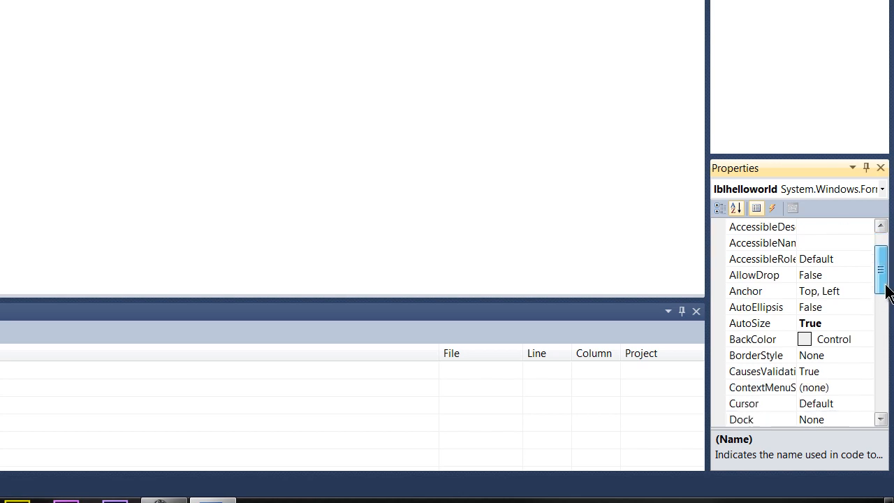
pyautogui.scroll(-3)
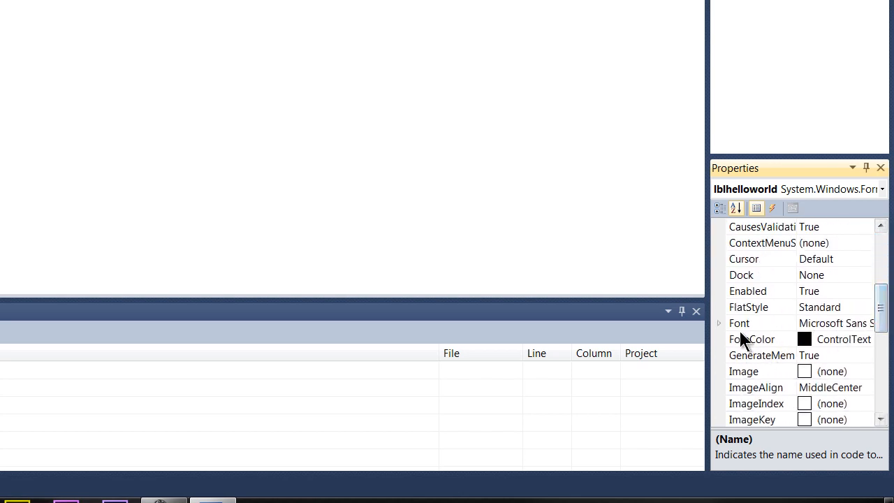
pyautogui.click(718, 323)
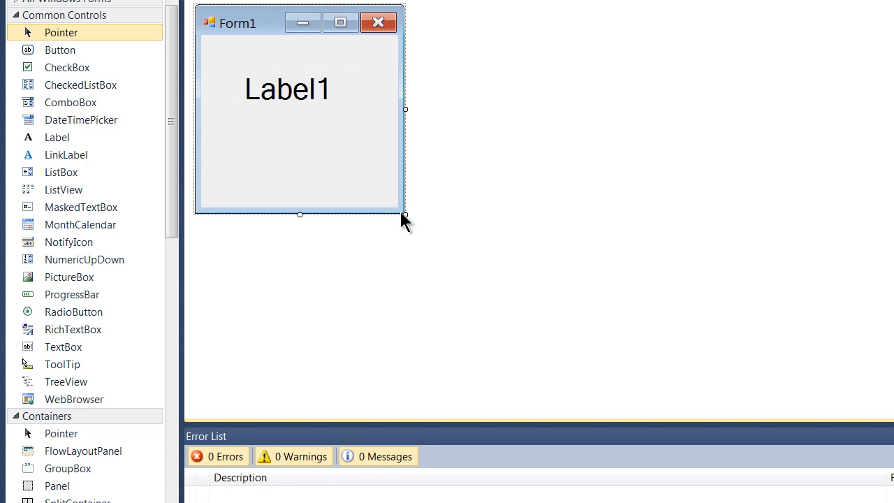
# - Resize Form1 wider and shorter and centre Label1 on it
pyautogui.moveTo(405, 215); pyautogui.dragTo(497, 176)
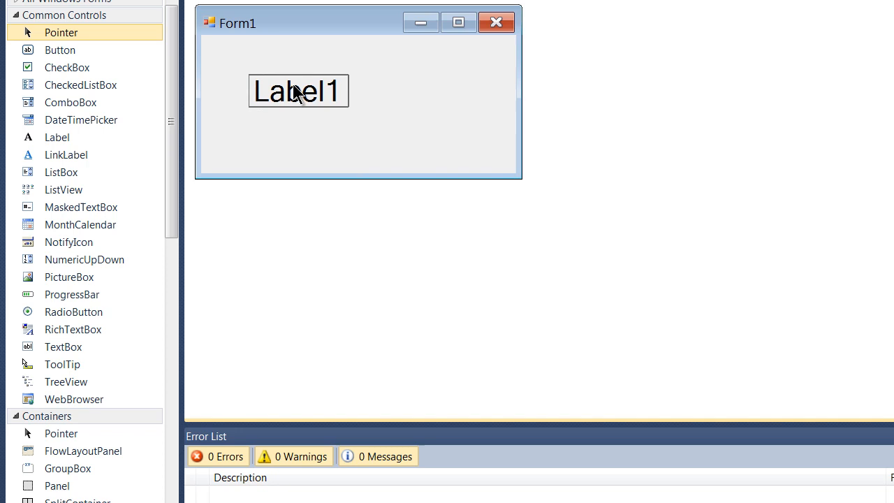
pyautogui.moveTo(298, 90); pyautogui.dragTo(356, 75)
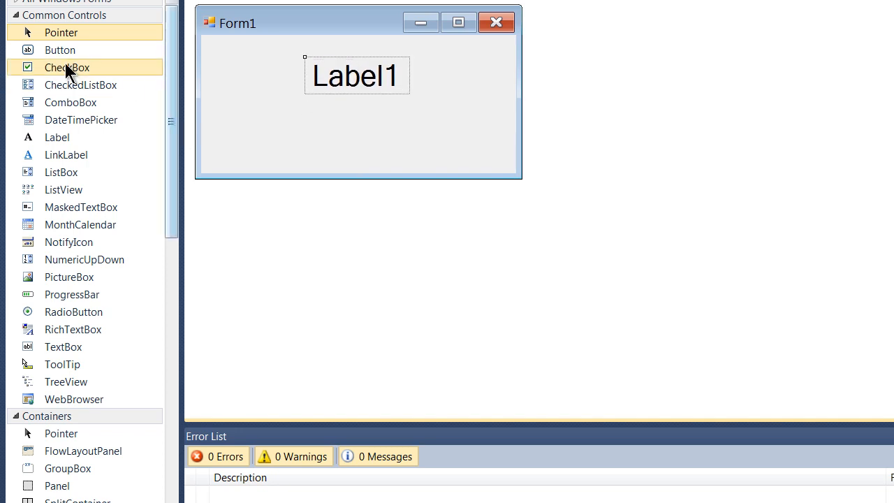
pyautogui.moveTo(60, 50)
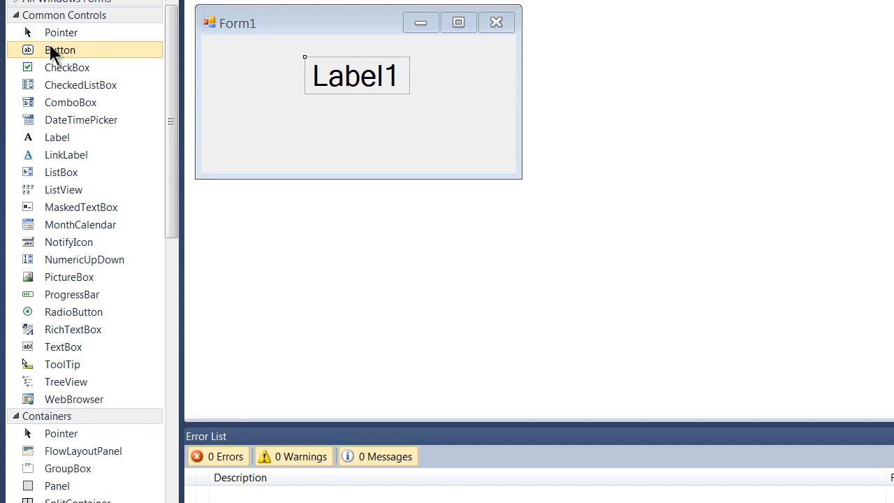
# - Place a Button control on the form beneath Label1
pyautogui.moveTo(60, 50); pyautogui.dragTo(338, 123)
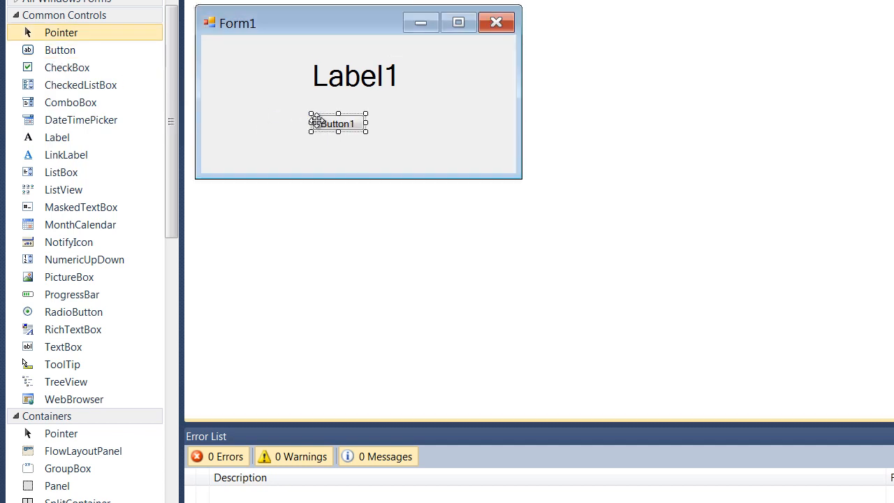
pyautogui.moveTo(338, 123); pyautogui.dragTo(357, 123)
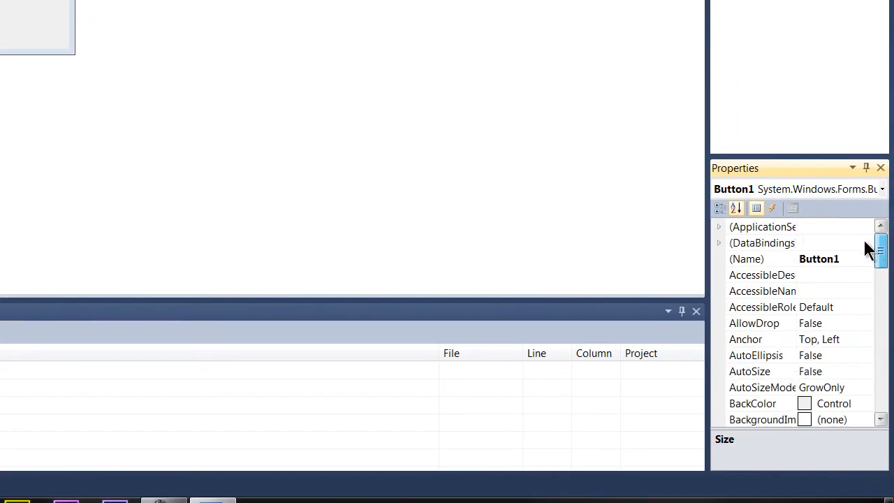
# - Set the button's (Name) property to btnclick
pyautogui.click(817, 258)
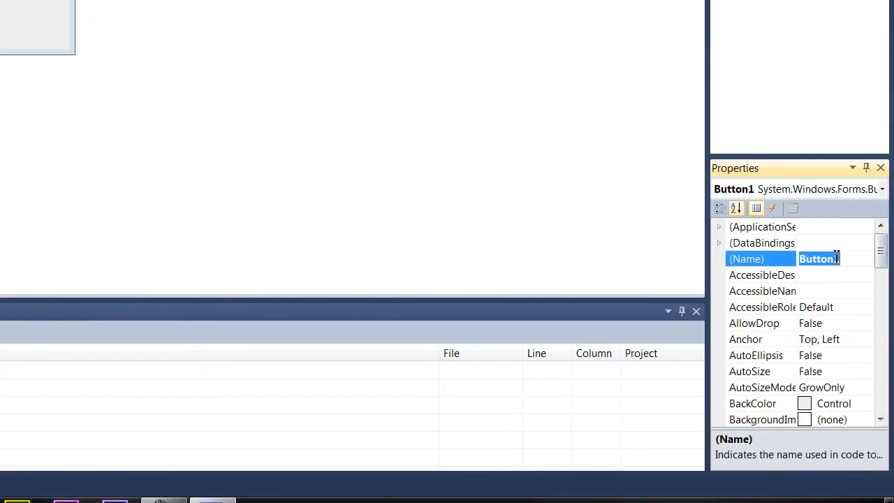
pyautogui.write('btn')
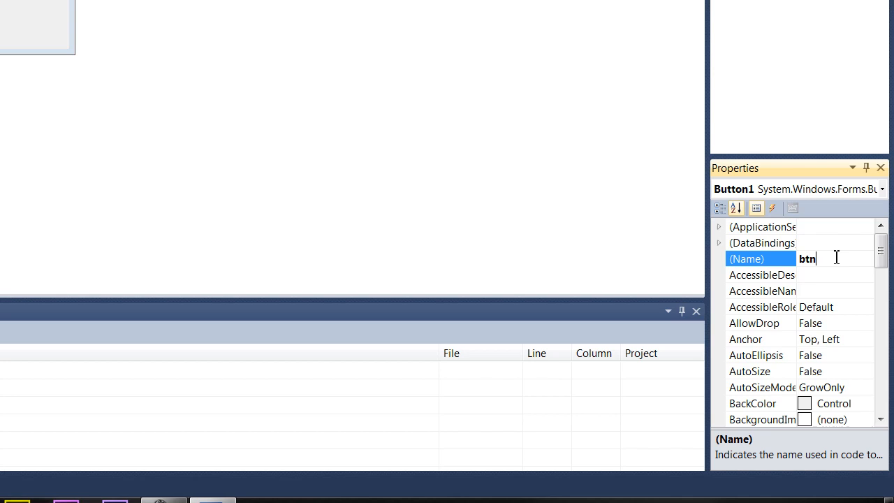
pyautogui.write('click')
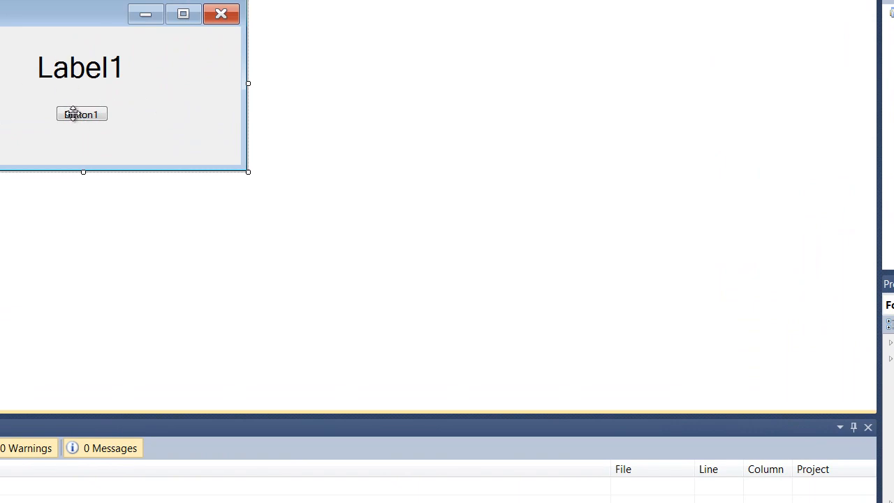
# - Create the empty btnclick_Click handler in the code editor from the form's button
pyautogui.click(81, 114)
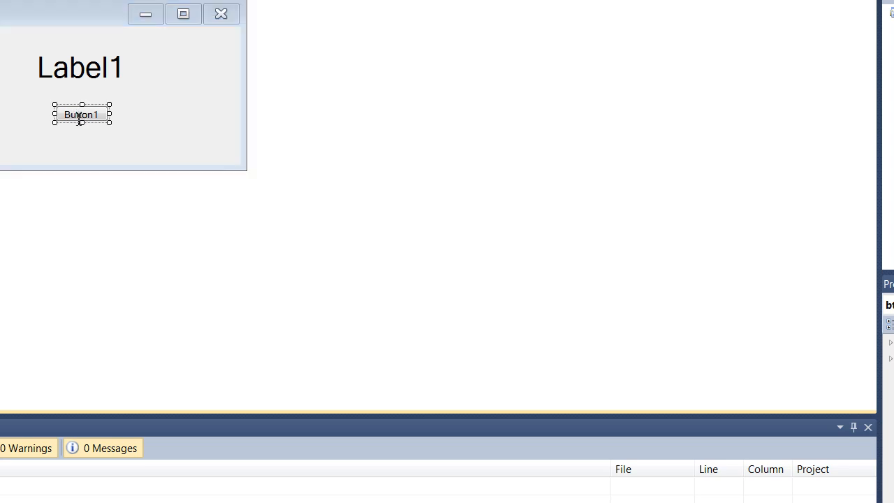
pyautogui.doubleClick(81, 114)
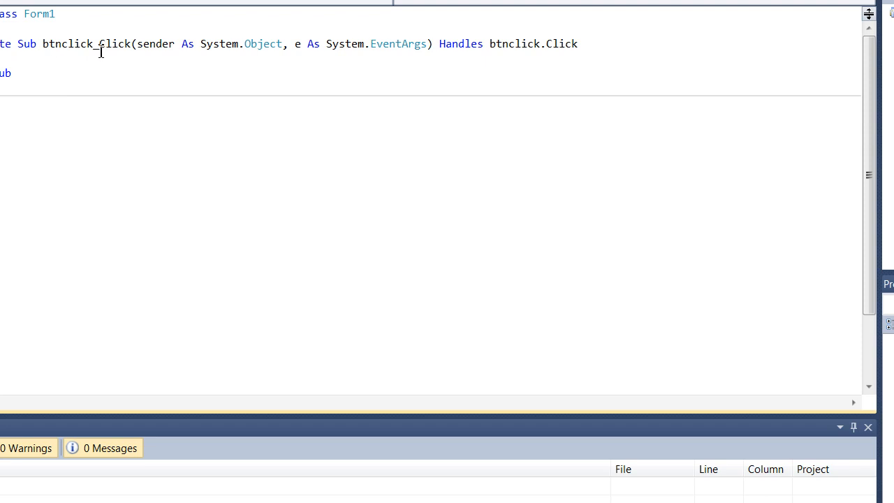
# - Browse the button's event list from the handler's Click declaration
pyautogui.doubleClick(112, 44)
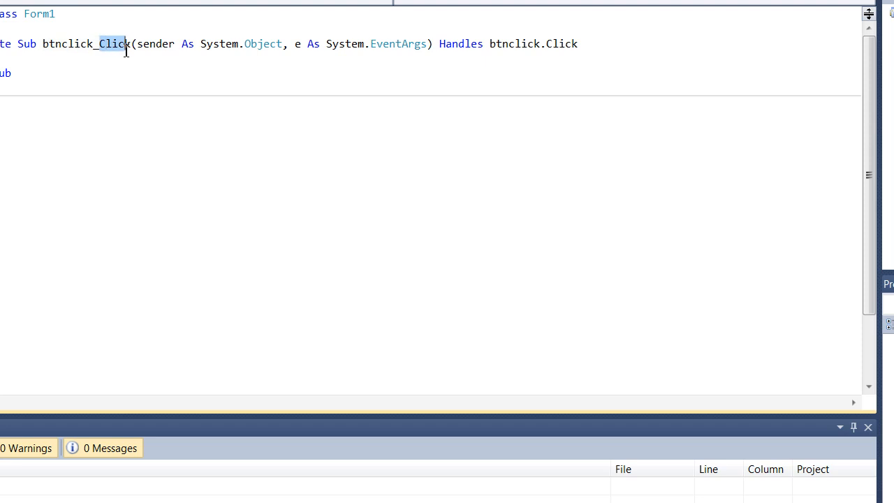
pyautogui.click(84, 64)
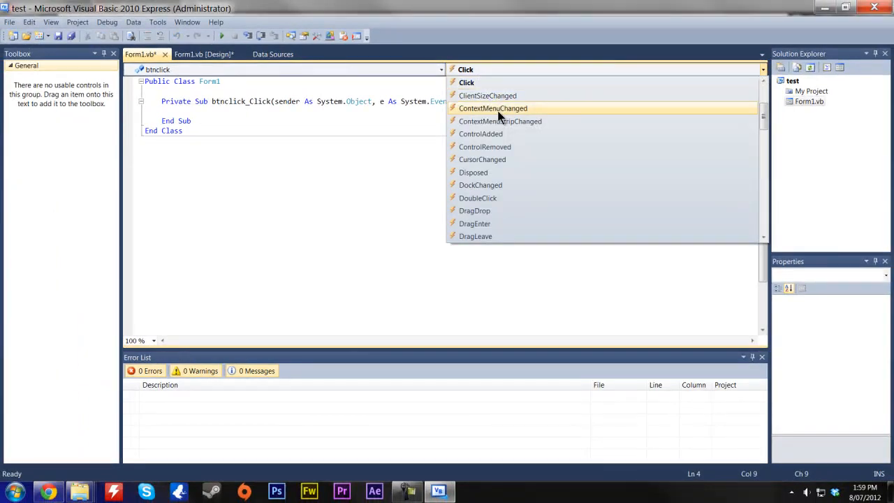
pyautogui.scroll(-3)
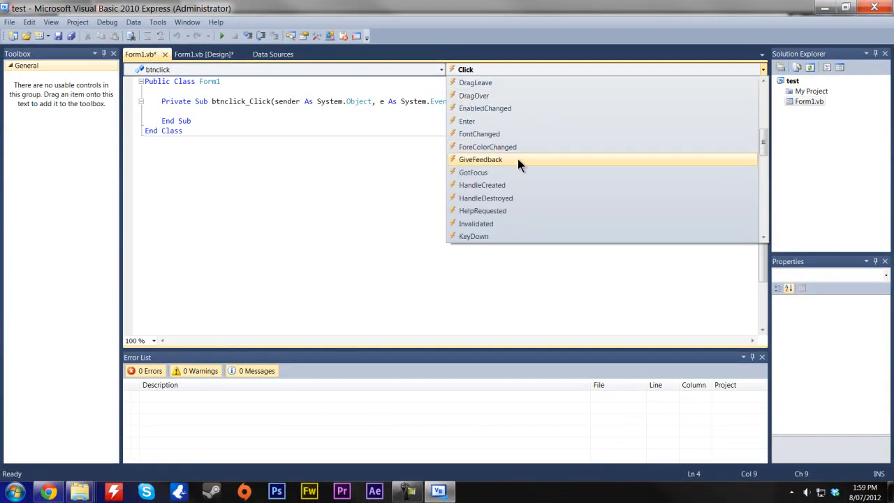
pyautogui.scroll(-3)
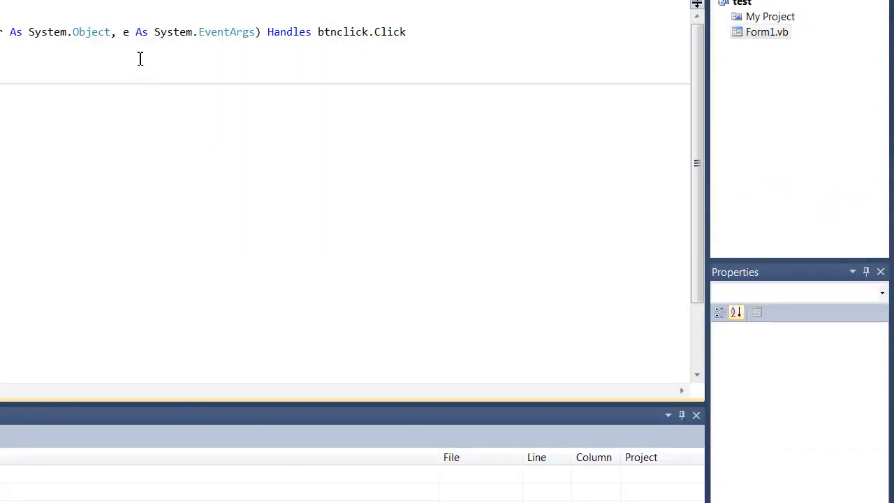
pyautogui.moveTo(115, 47)
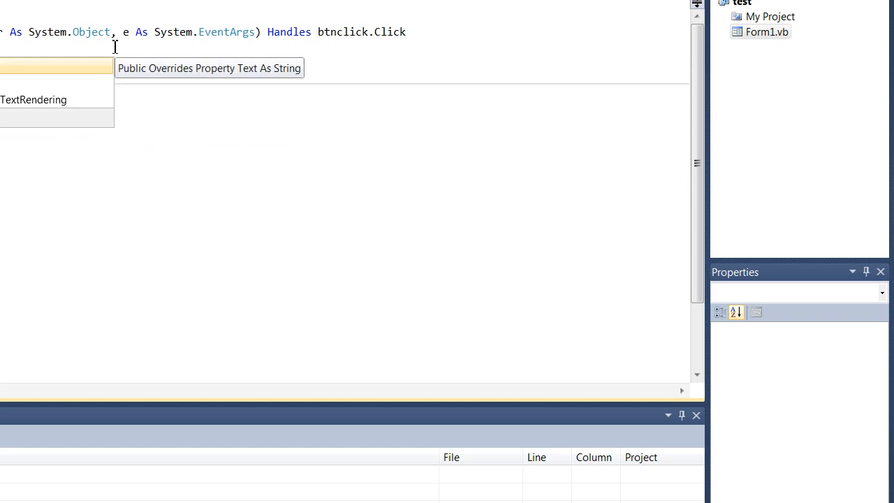
# - Complete lblhelloworld.Text = "Hello World" using the IntelliSense Text suggestion
pyautogui.press('Escape')
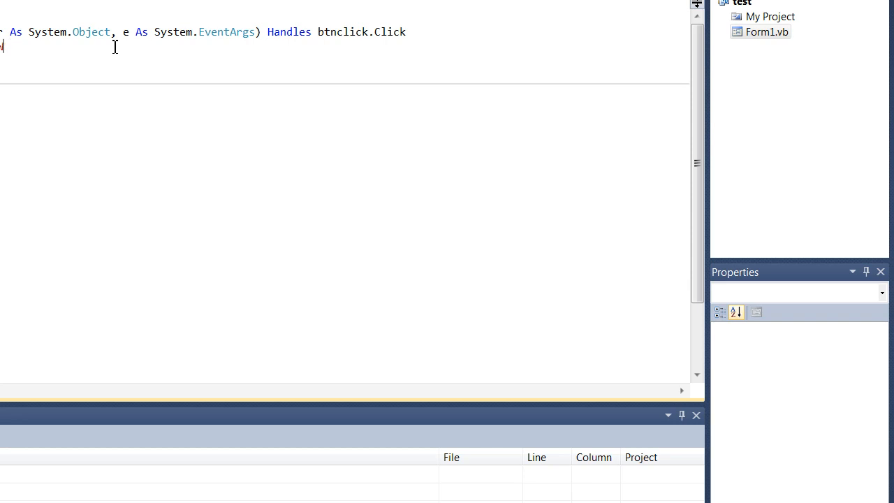
pyautogui.write('World"')
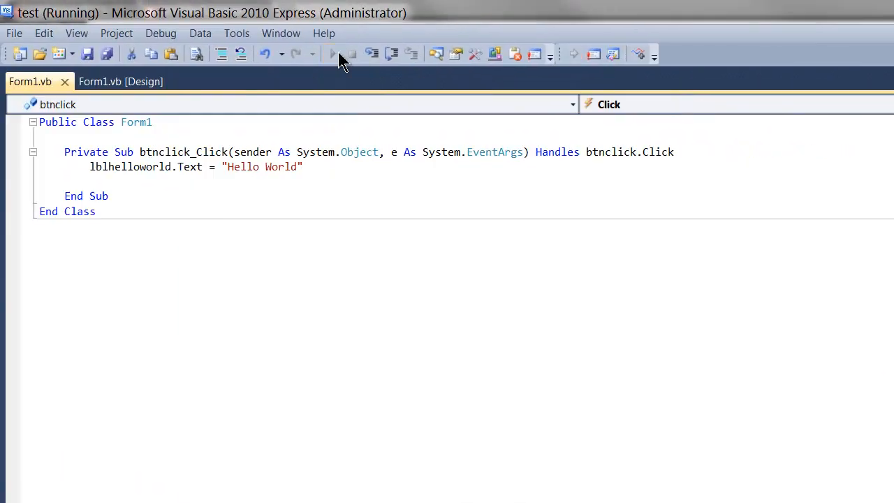
# - Run the app, click Button1 to show 'Hello World', then close the running form
pyautogui.click(332, 53)
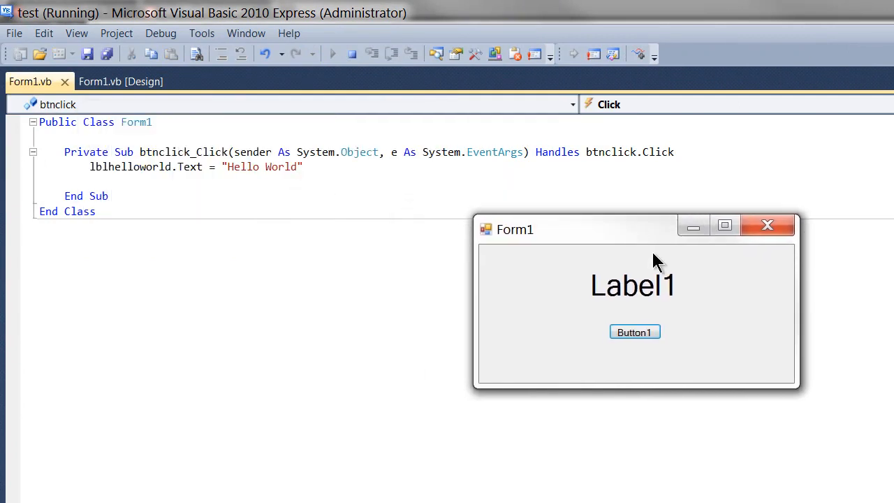
pyautogui.click(634, 332)
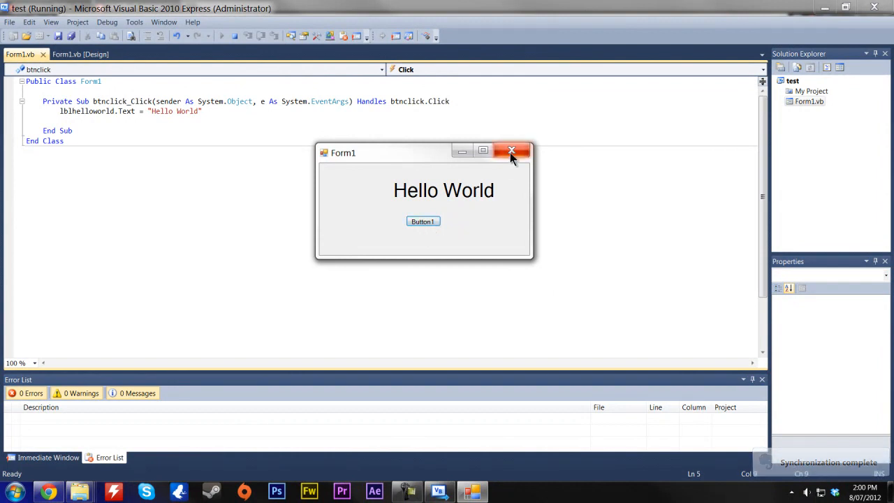
pyautogui.click(512, 151)
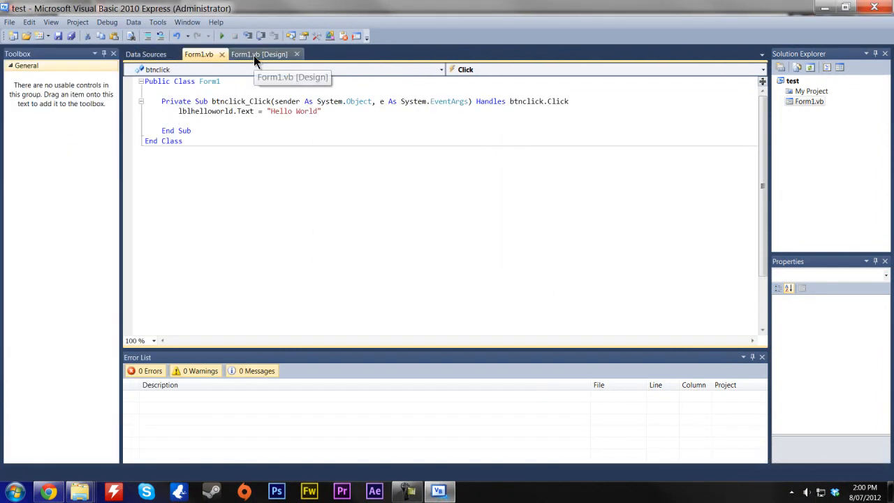
# - In design view, set the button's Text property to 'Click me'
pyautogui.click(260, 53)
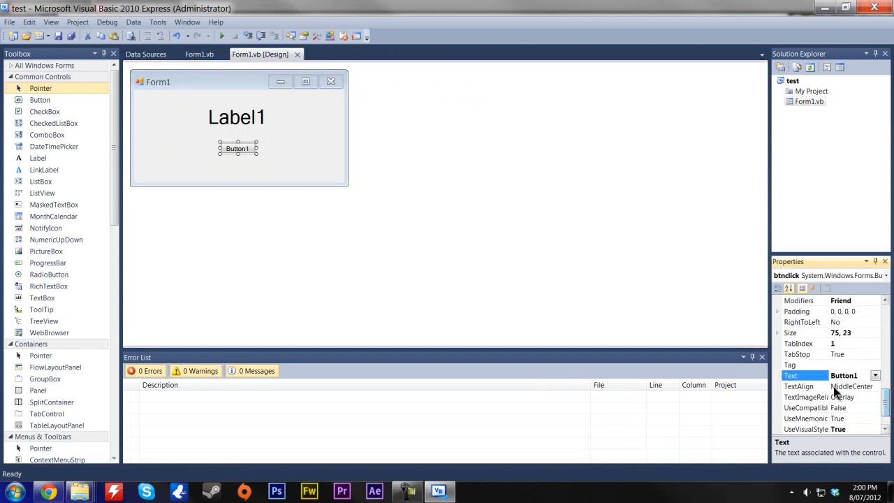
pyautogui.write('C')
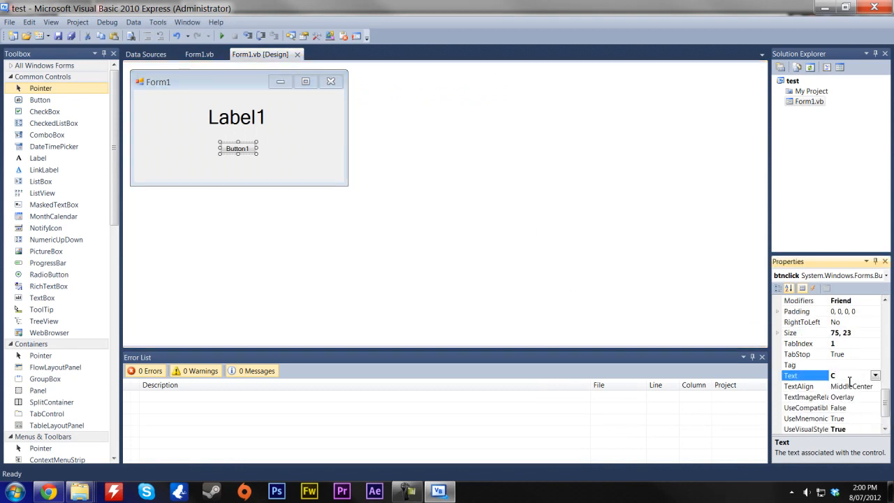
pyautogui.write('Click me')
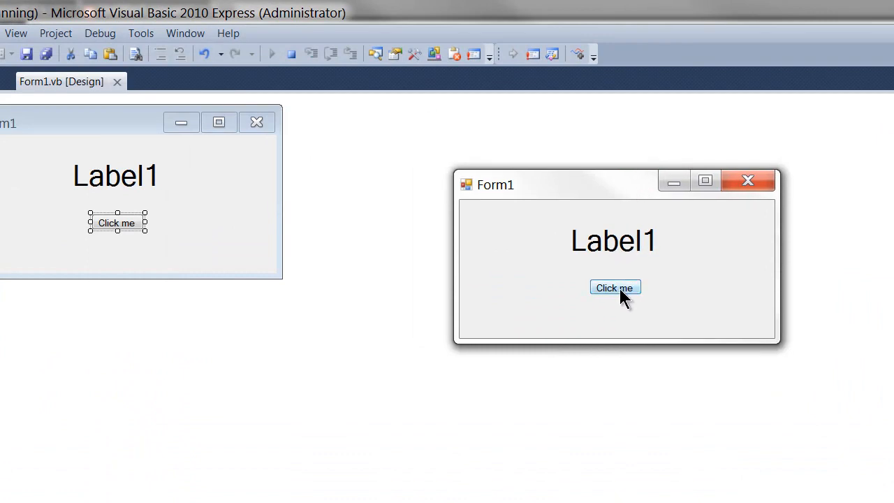
# - Click the 'Click me' button in the running form to display 'Hello World'
pyautogui.click(614, 288)
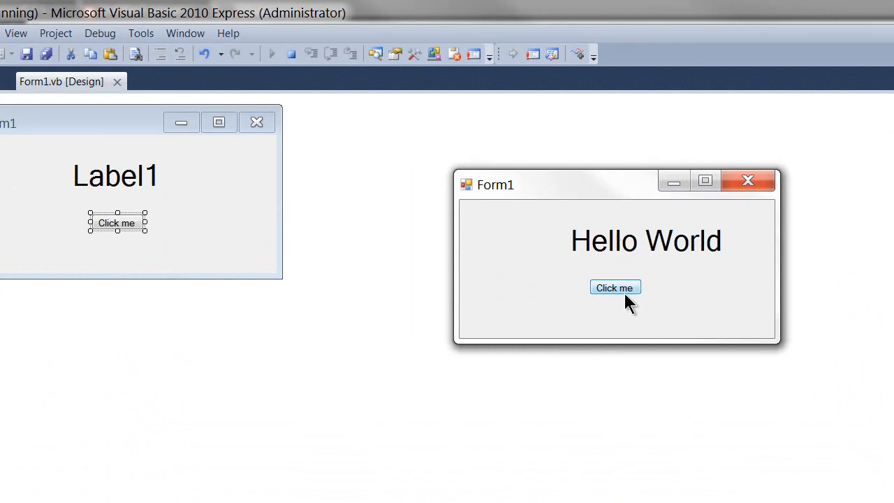
pyautogui.moveTo(747, 180)
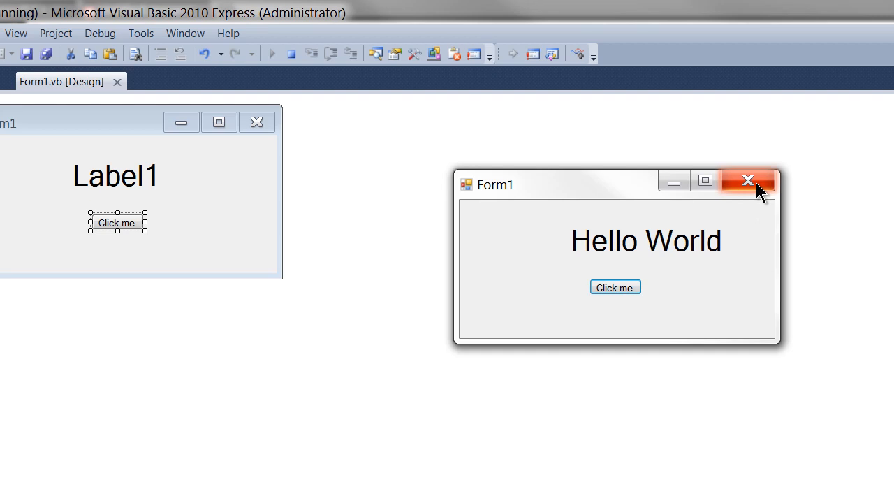
pyautogui.moveTo(749, 180)
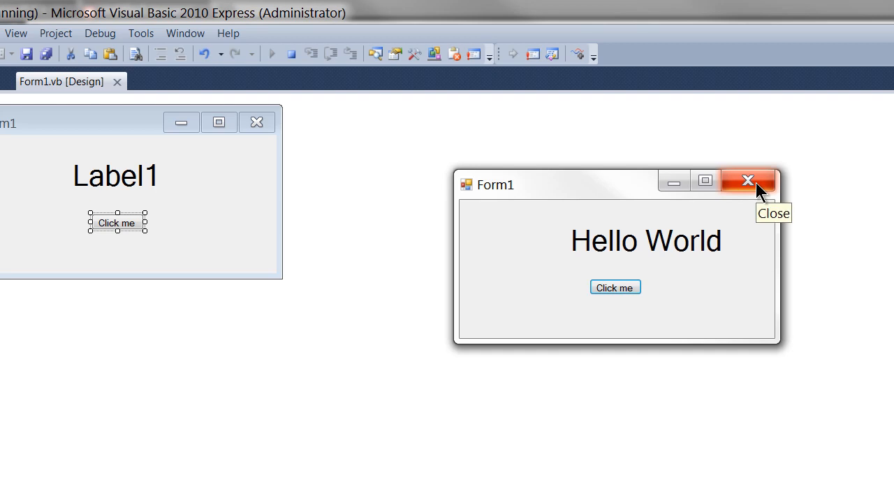